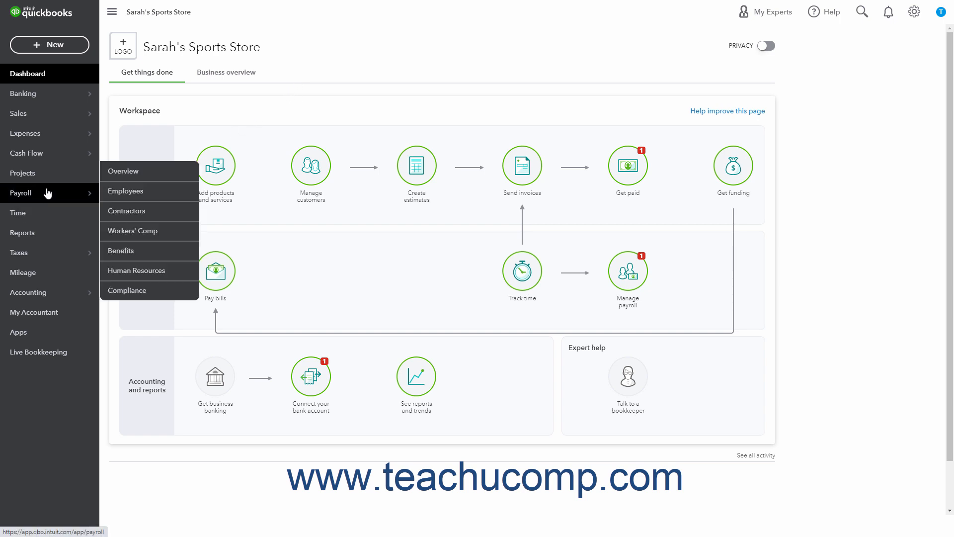
mouse_move(126, 190)
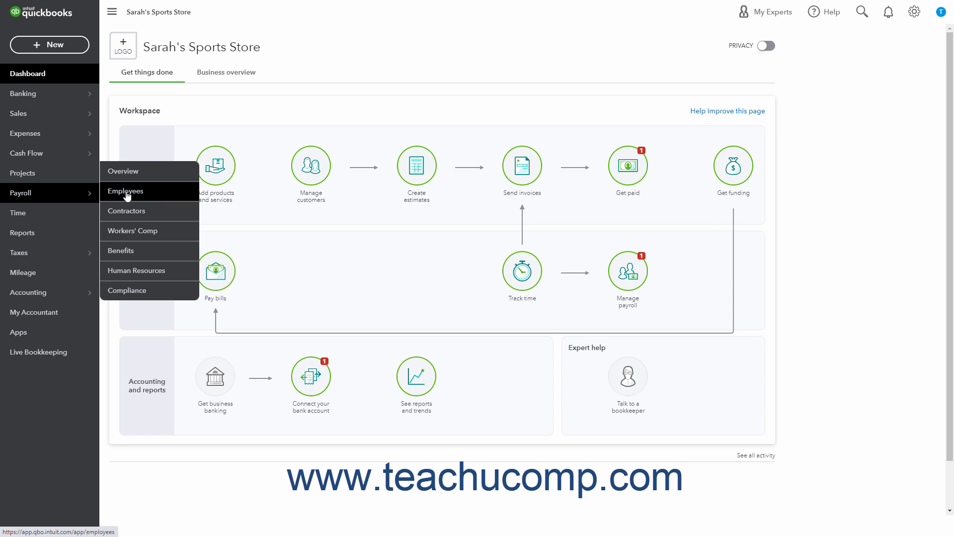
- Open Payroll > Employees to list the active employee Doe, Jon
left_click(125, 191)
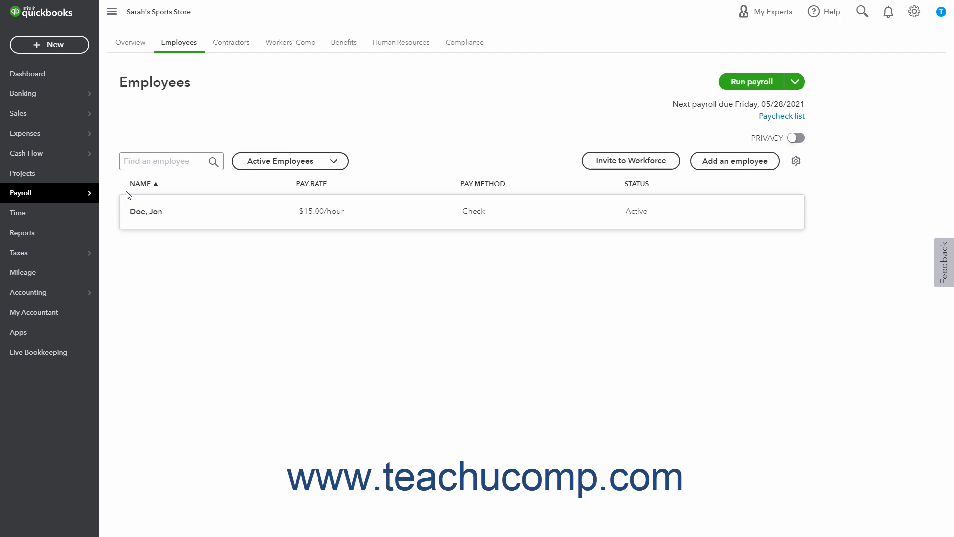
- Open Doe, Jon's employee record and start editing his Employment section
left_click(146, 211)
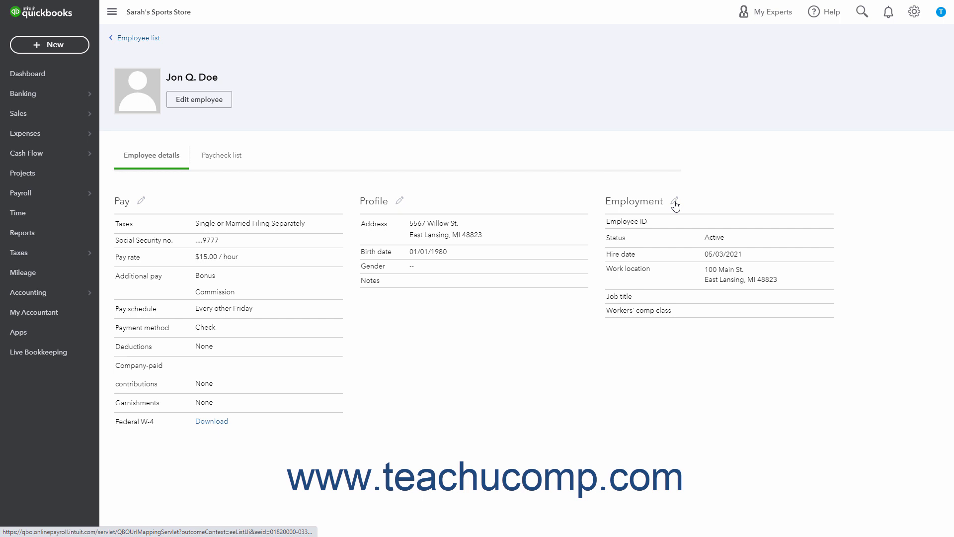
left_click(674, 201)
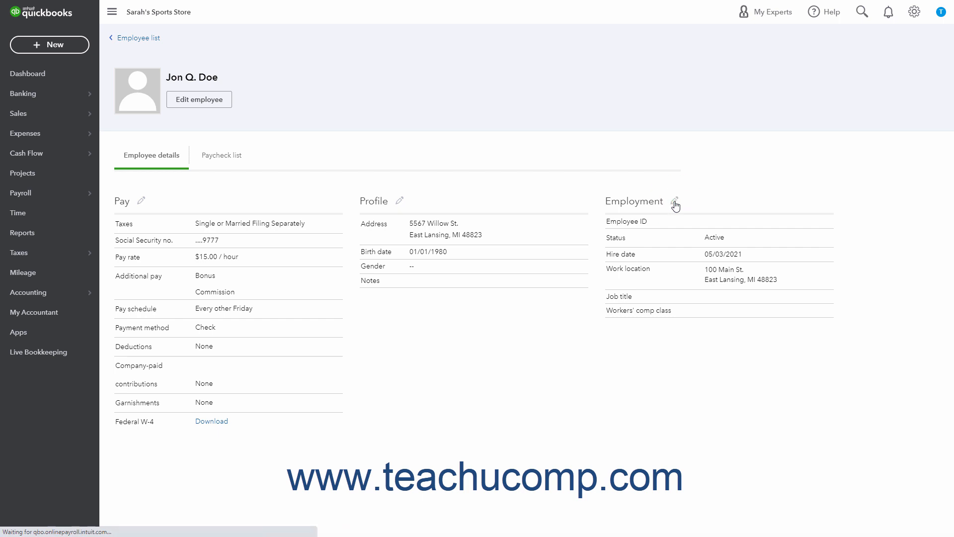
- Change Jon Q. Doe's employment status from Active to Terminated
left_click(675, 201)
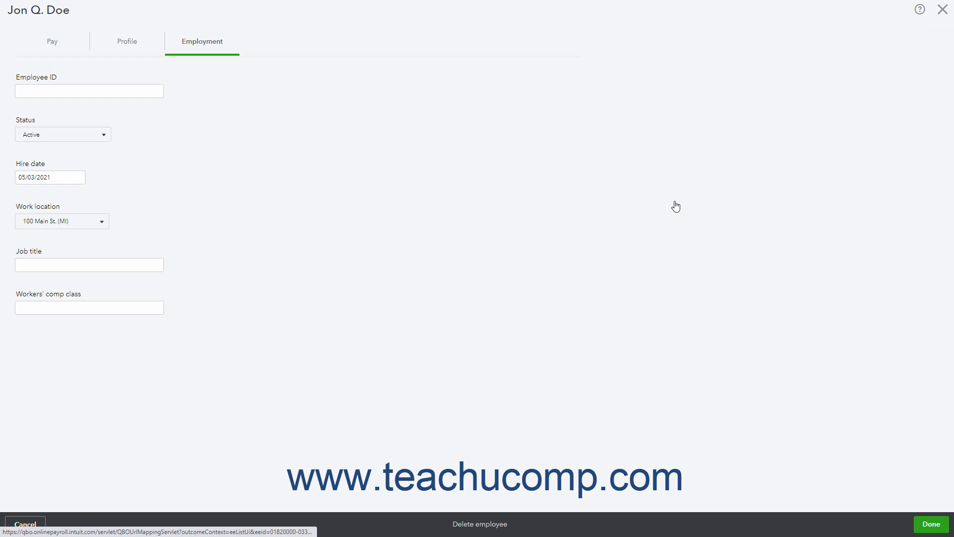
mouse_move(104, 135)
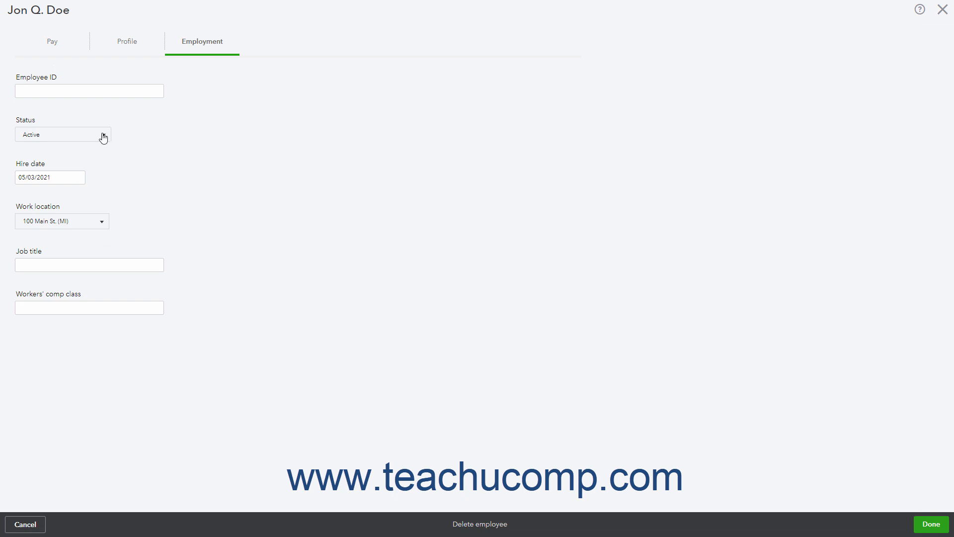
left_click(62, 134)
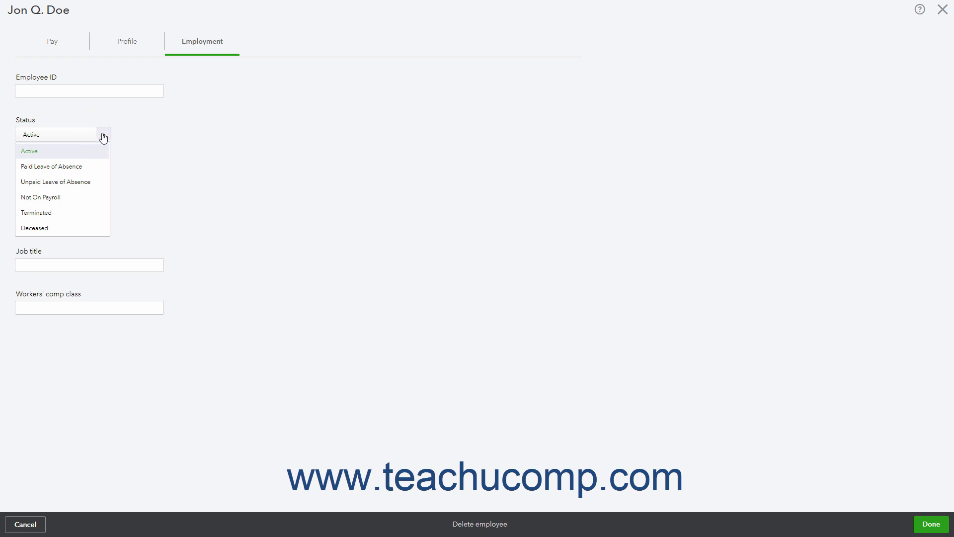
mouse_move(79, 212)
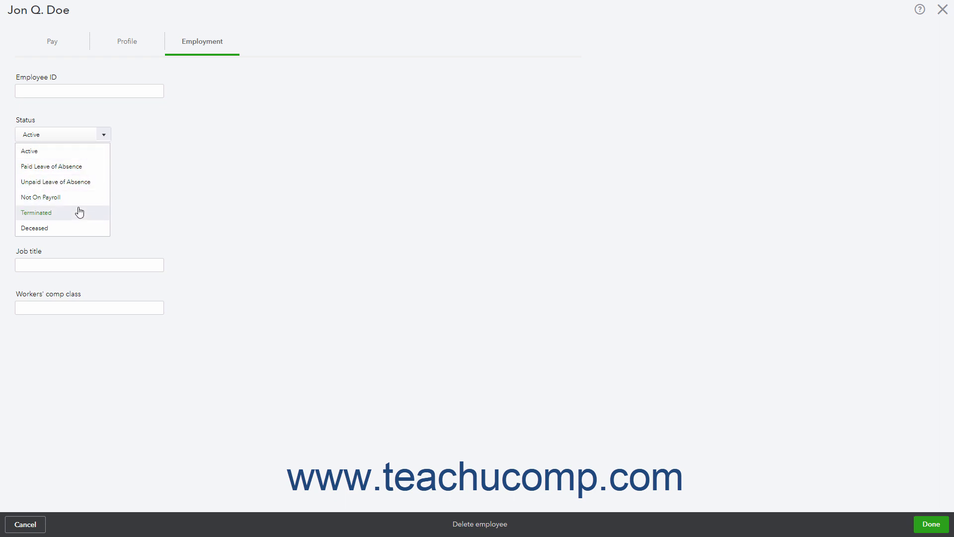
left_click(35, 213)
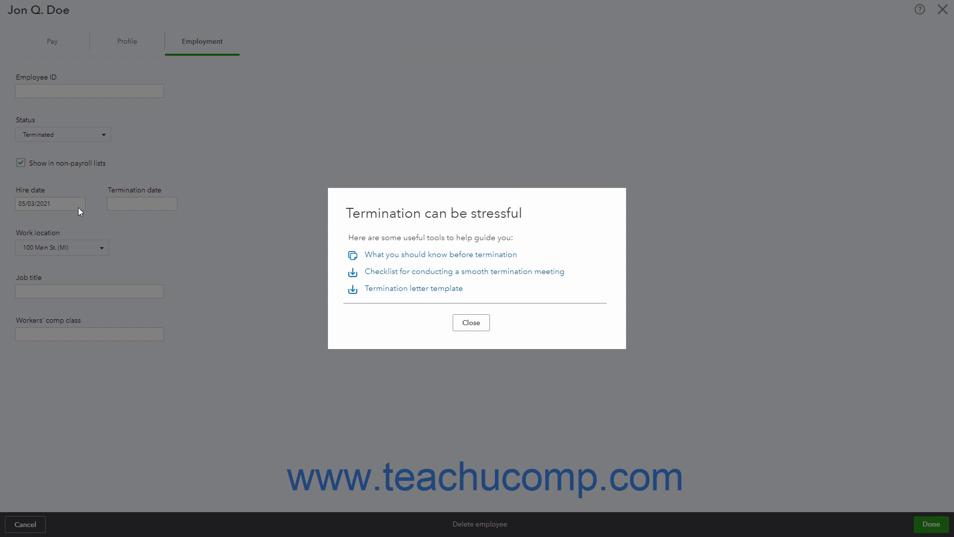
- Close the 'Termination can be stressful' guidance and select the empty Termination date field
left_click(471, 322)
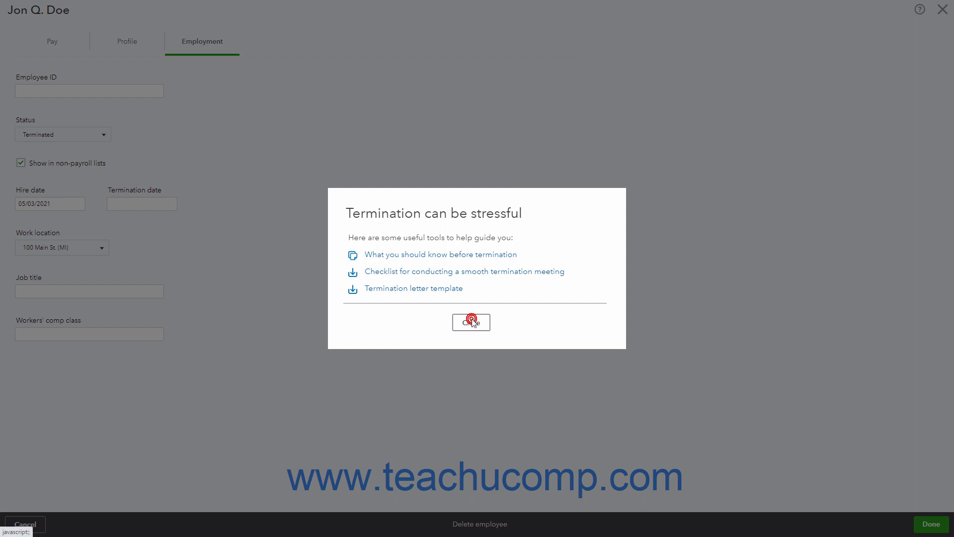
left_click(471, 322)
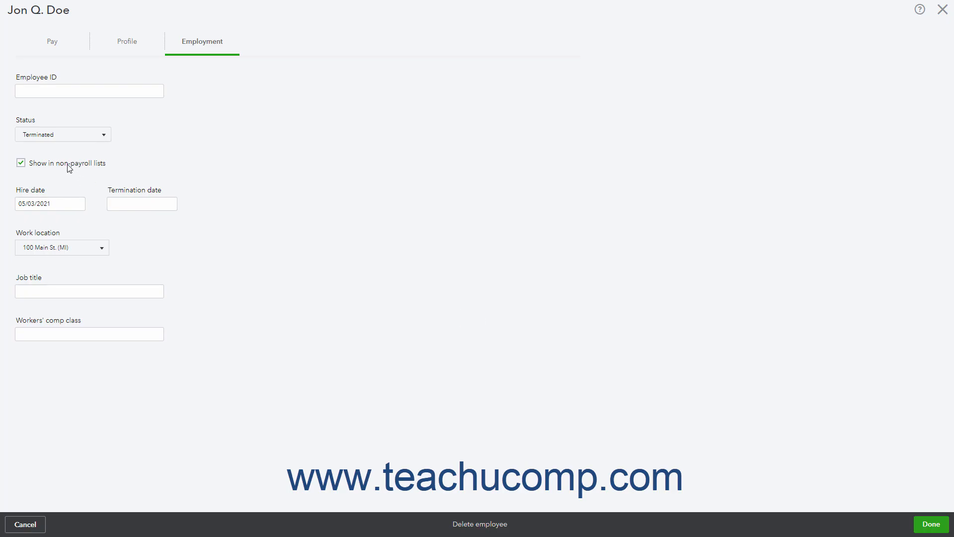
left_click(141, 203)
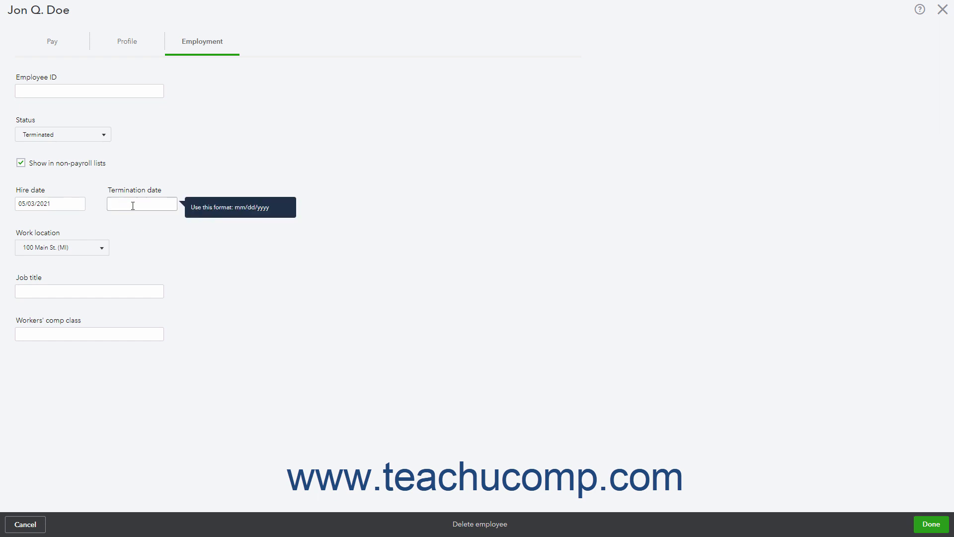
left_click(141, 203)
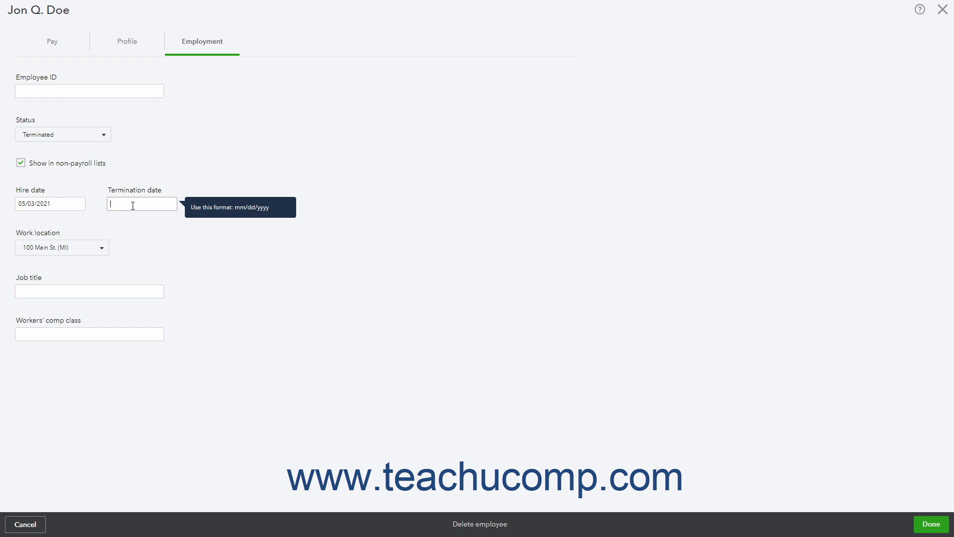
mouse_move(120, 222)
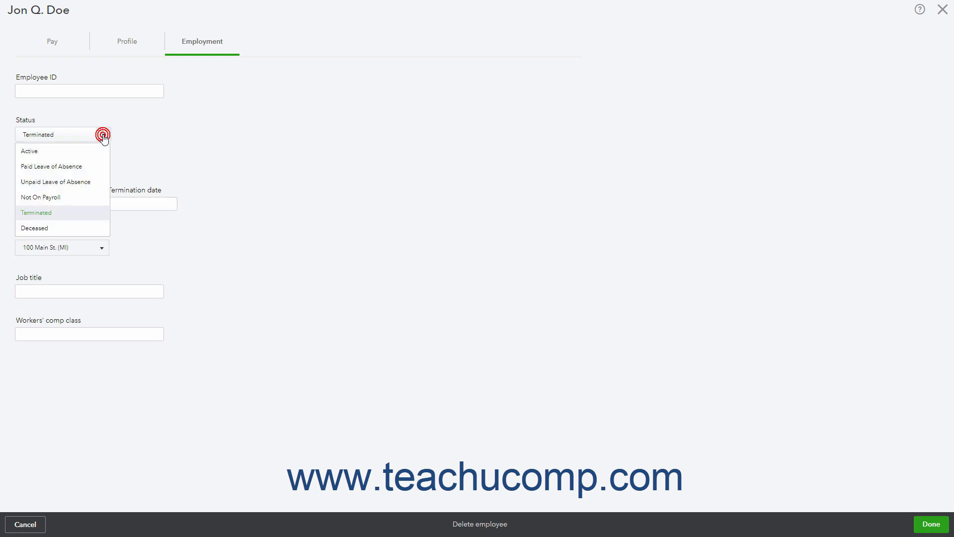
- Set Jon Q. Doe's status to Not On Payroll and save with Done
left_click(40, 197)
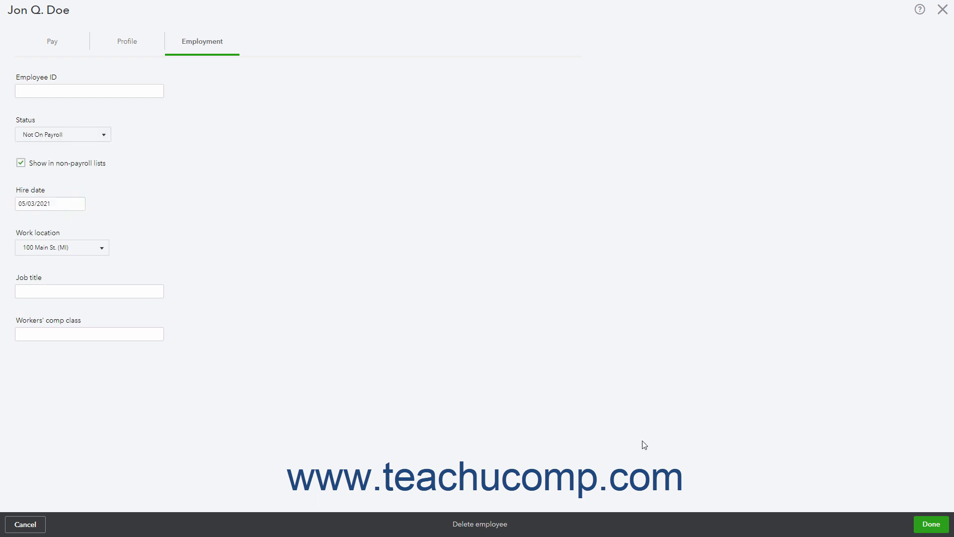
left_click(929, 524)
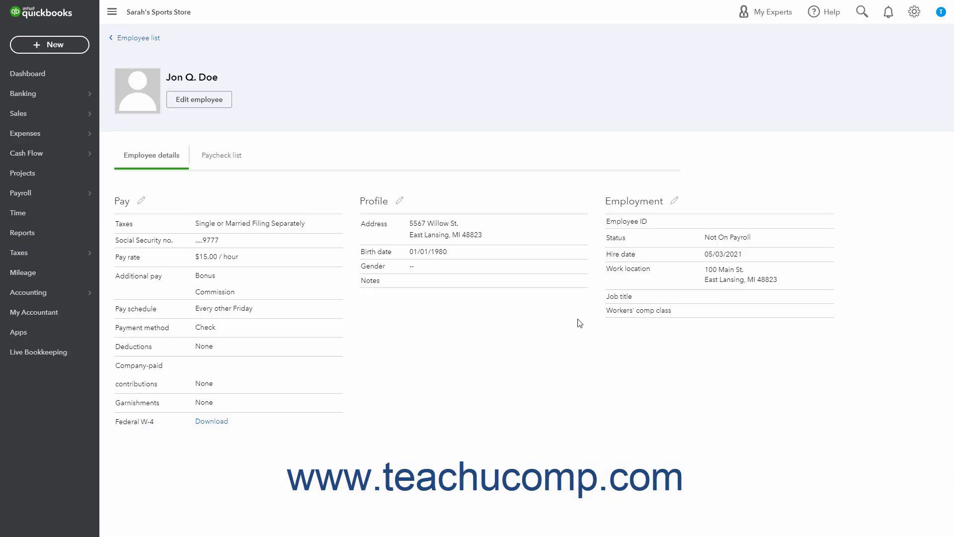
mouse_move(138, 38)
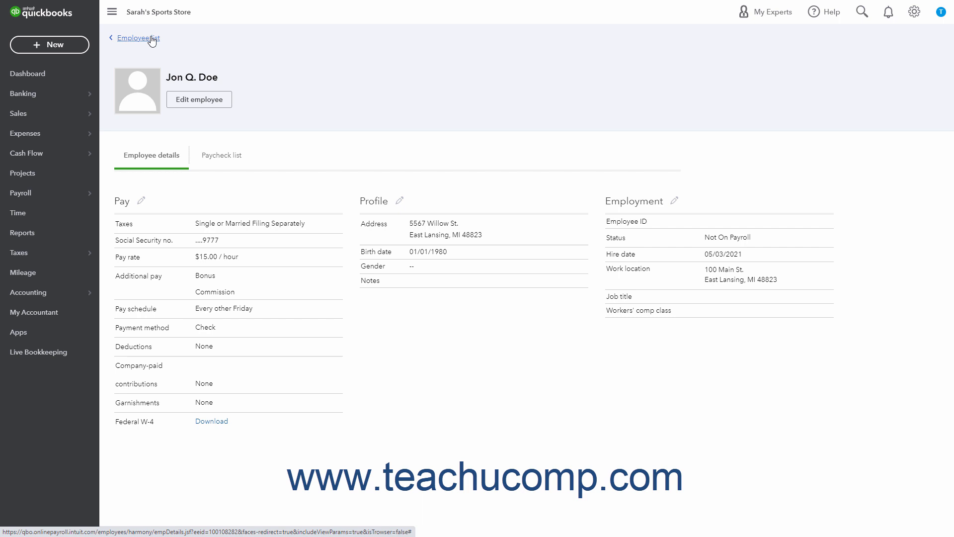
- Return to the employee list and filter to All Employees, showing Doe, Jon as Not on payroll
left_click(137, 38)
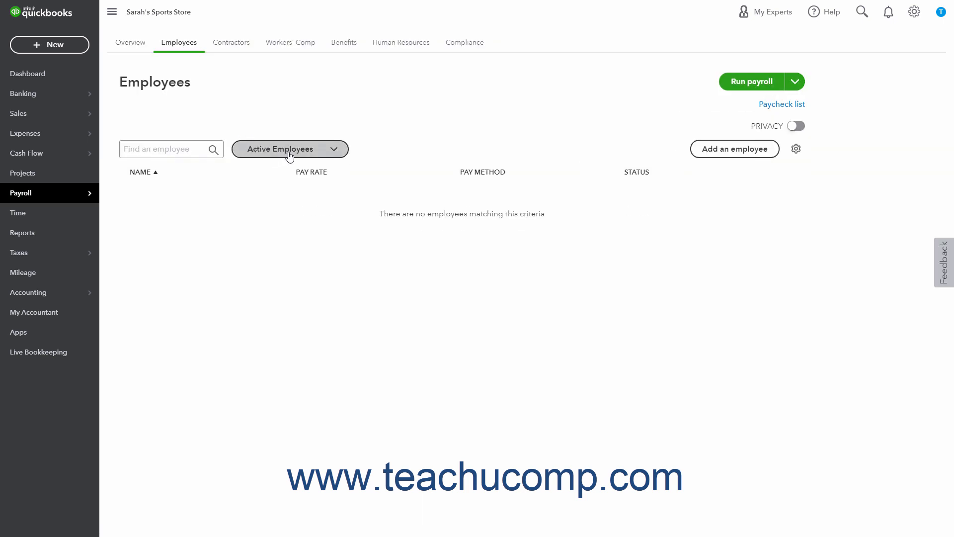
left_click(290, 148)
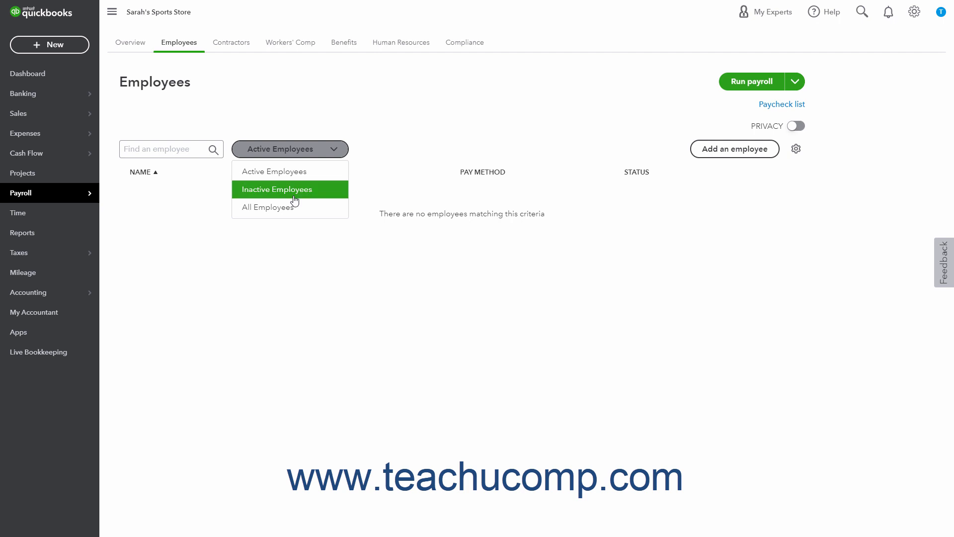
mouse_move(268, 207)
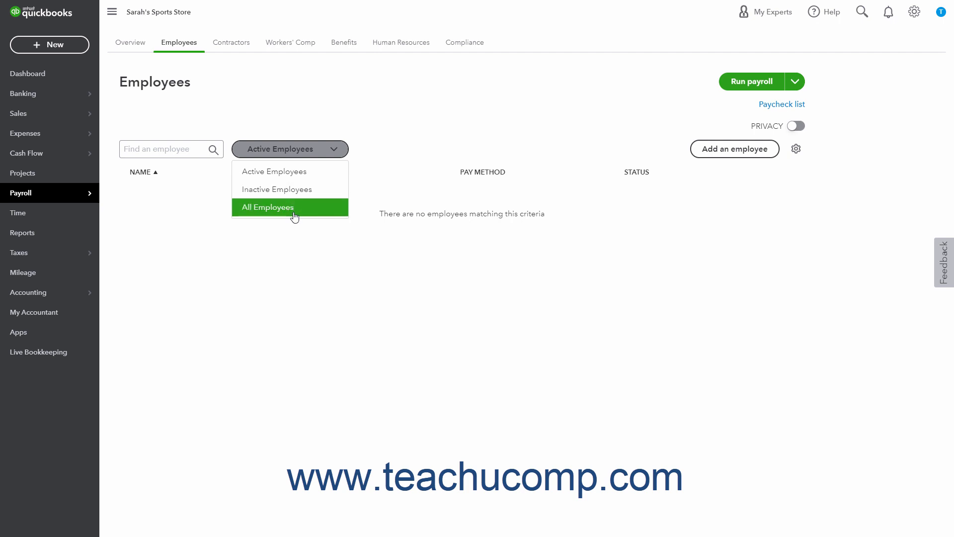
left_click(266, 206)
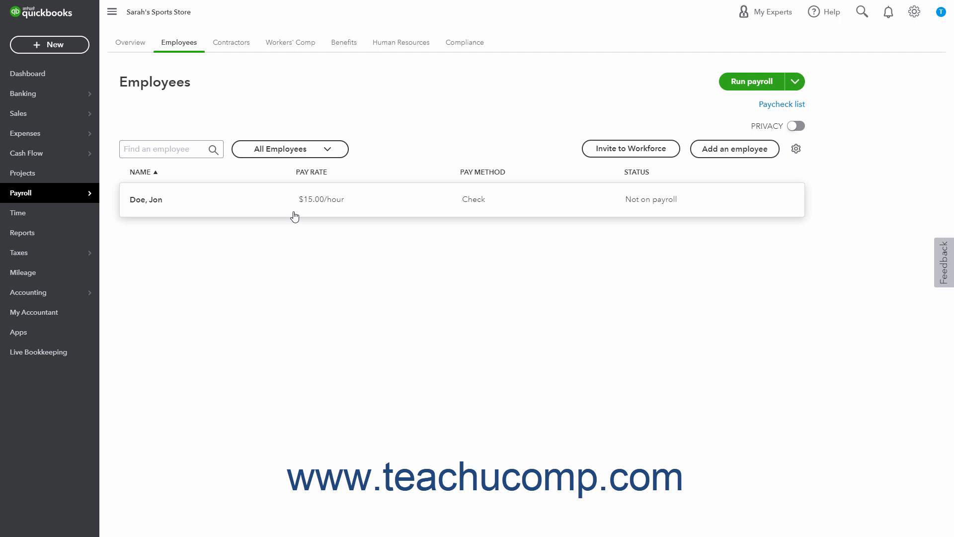
mouse_move(303, 258)
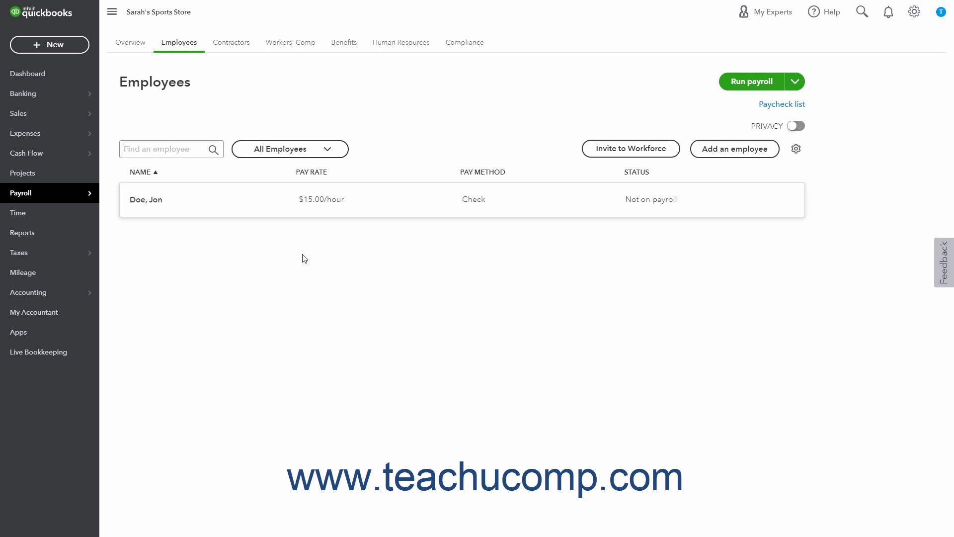